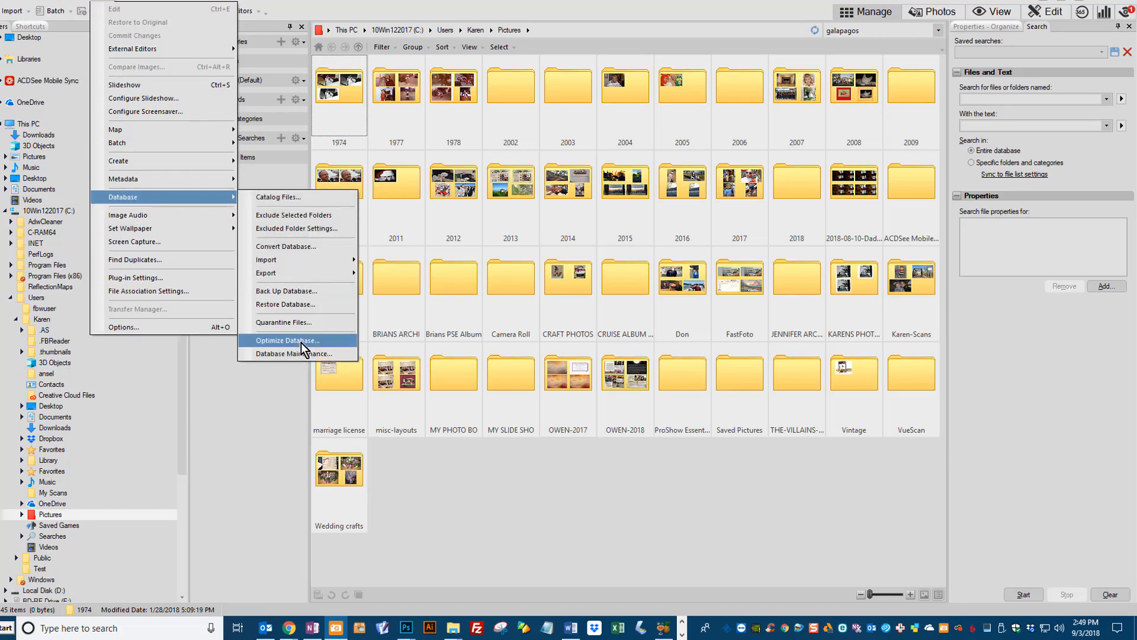
# Step: Launch the Database Optimization Wizard from Tools > Database > Optimize Database
pyautogui.click(287, 341)
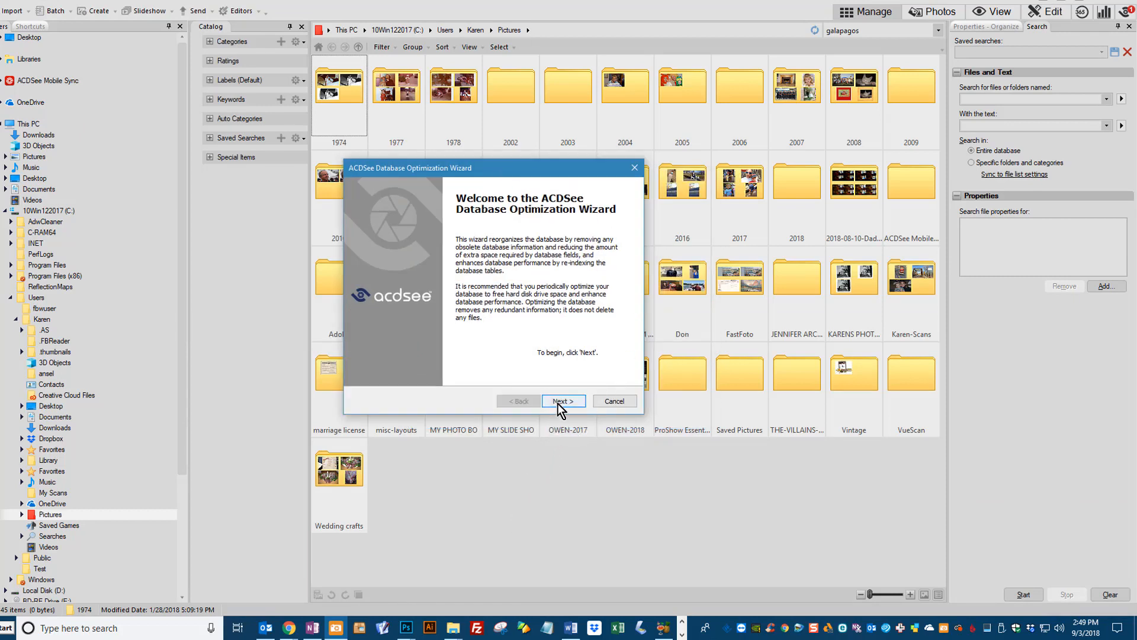
# Step: Past the welcome page, enable 'Optimize the database tables and fields' alongside orphan removal
pyautogui.click(562, 400)
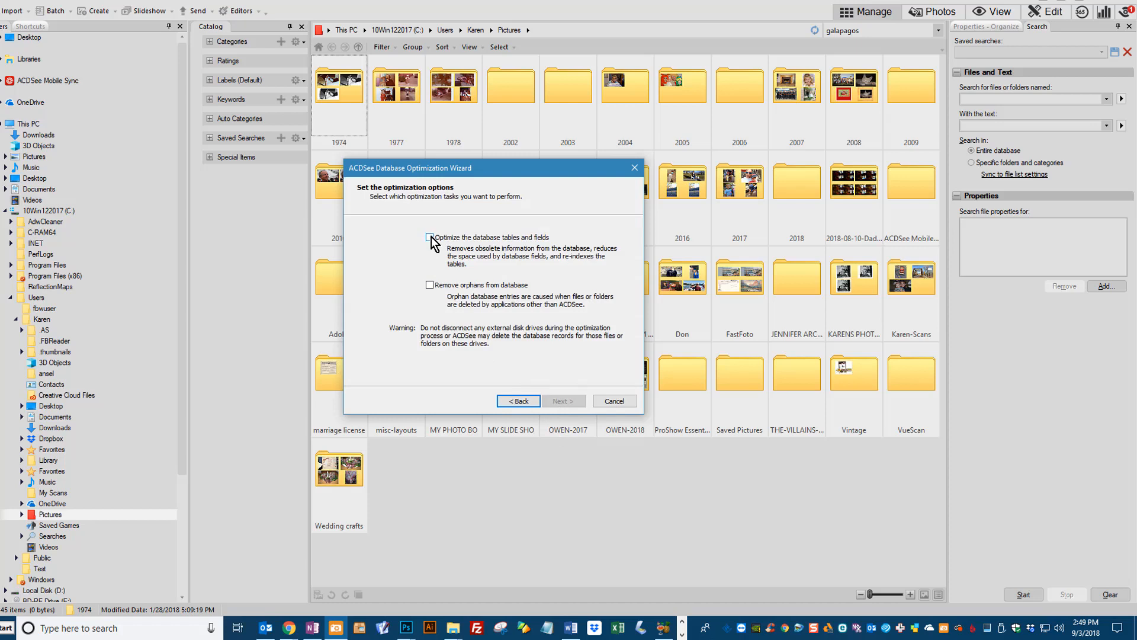
pyautogui.click(430, 236)
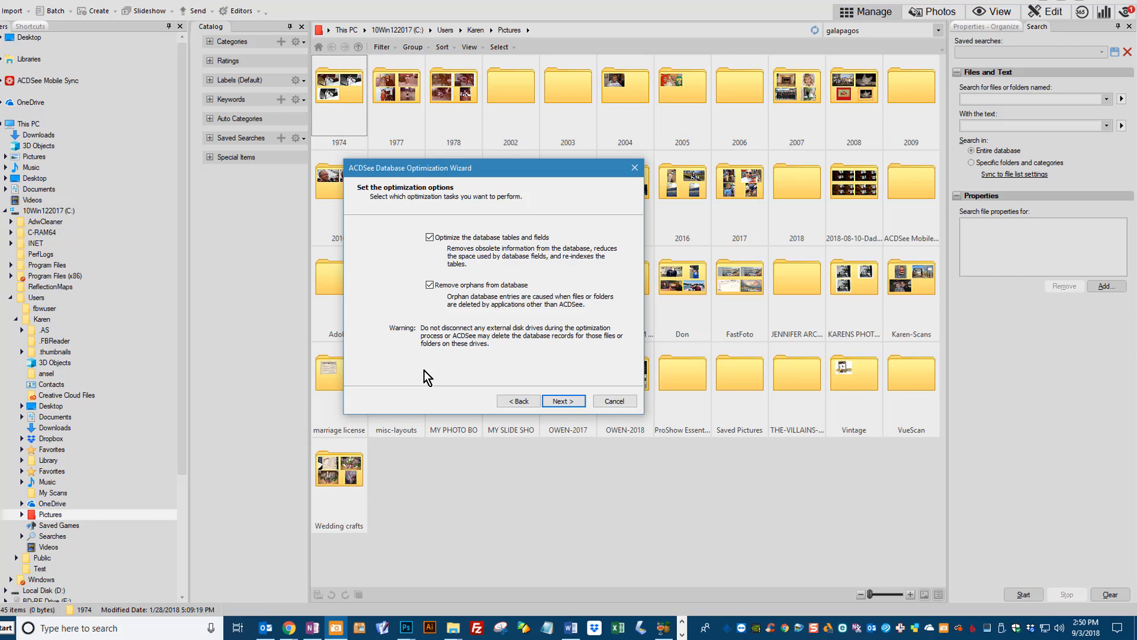
pyautogui.moveTo(471, 385)
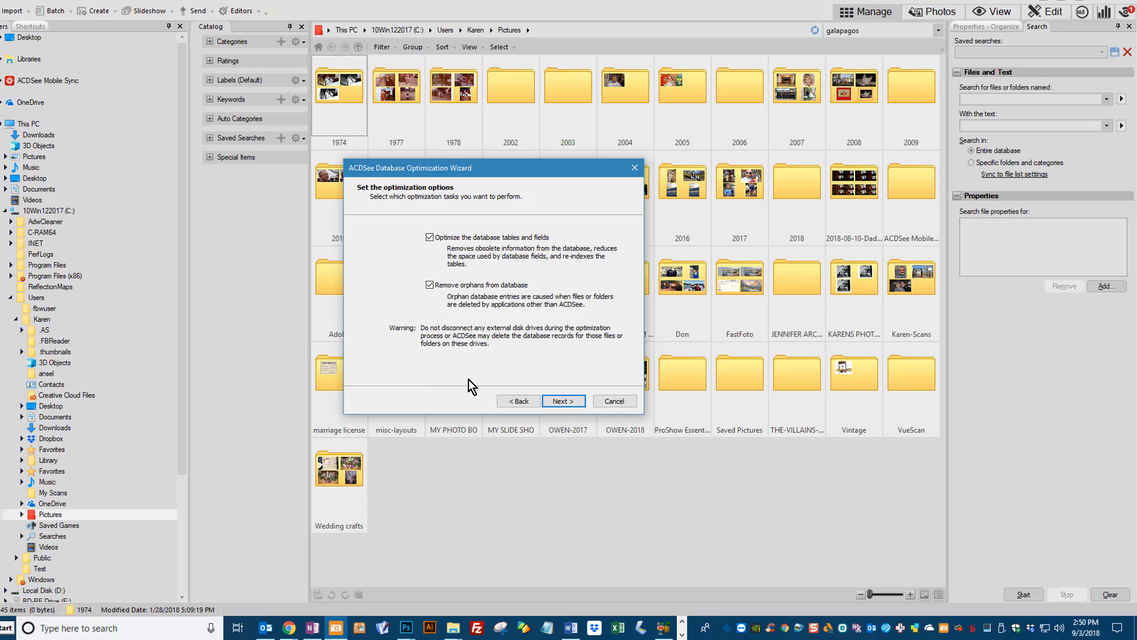
# Step: Advance to the Summary page showing tables-and-fields optimization and orphan removal set to Yes
pyautogui.click(563, 401)
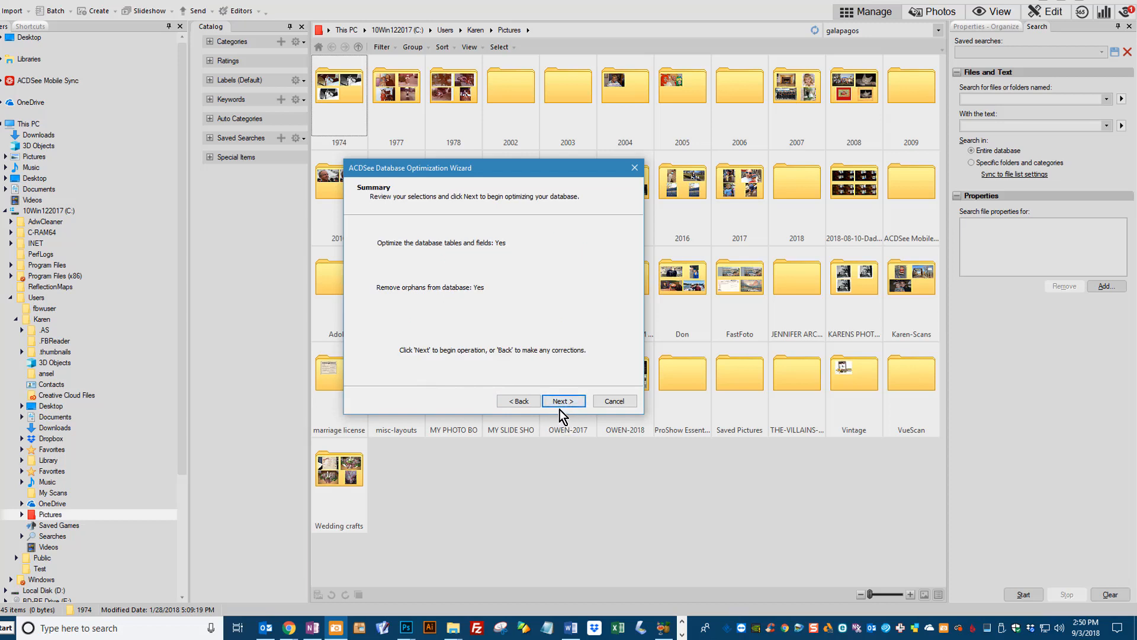
pyautogui.moveTo(431, 388)
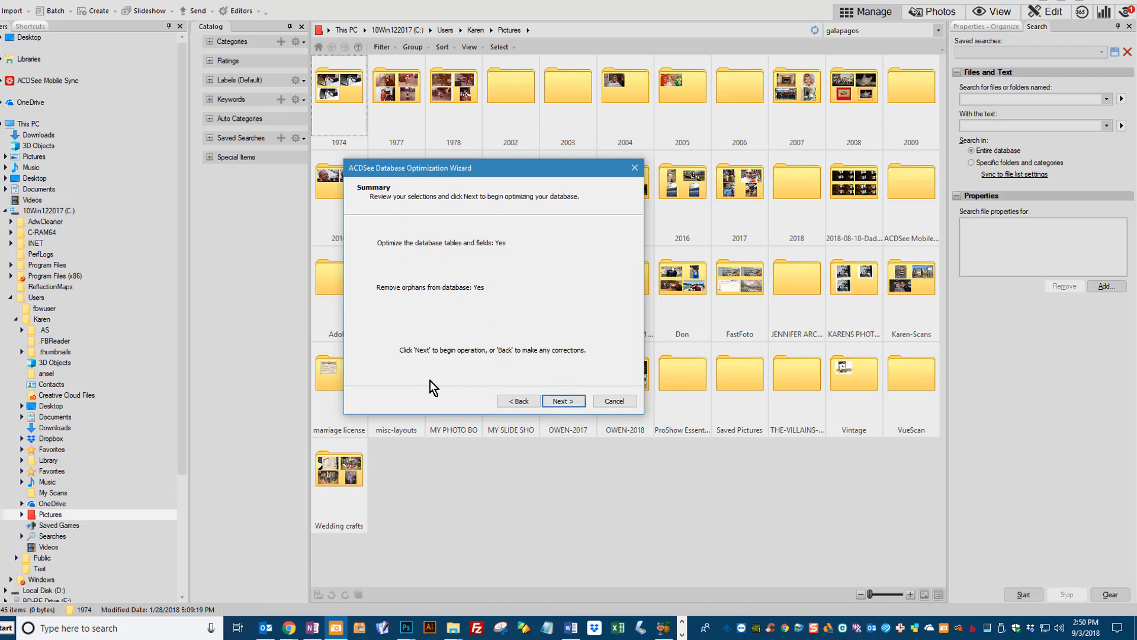